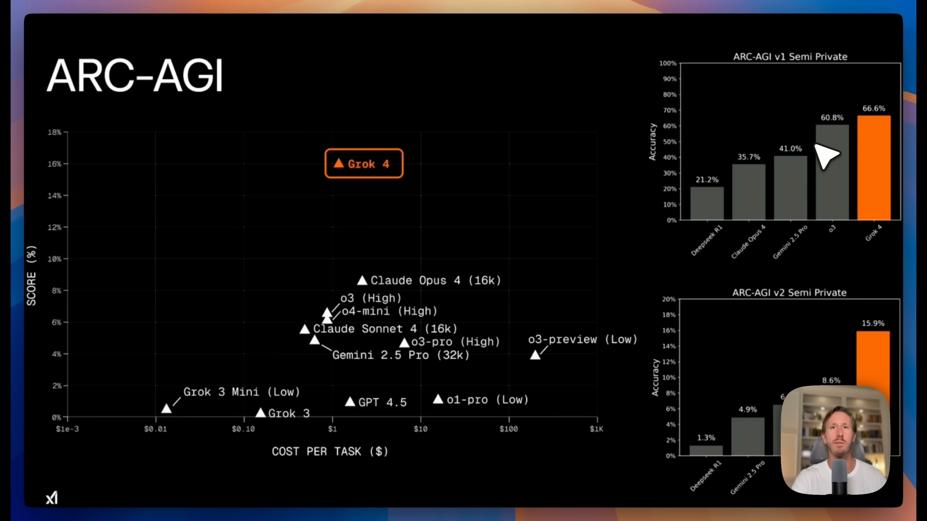
{"action": "mouse_move", "coordinate": [863, 178]}
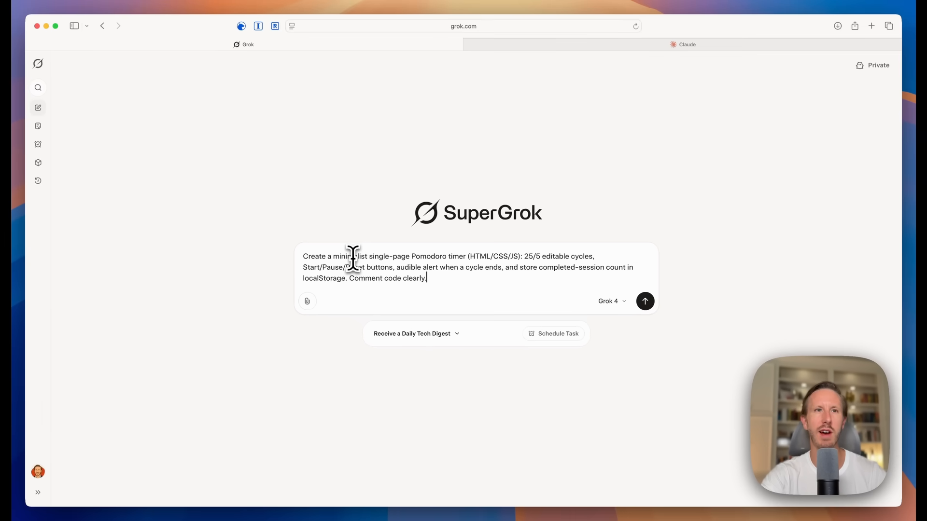
- Send the minimalist single-page Pomodoro timer prompt to Grok 4 and then to Claude Opus 4
{"action": "left_click", "coordinate": [644, 301]}
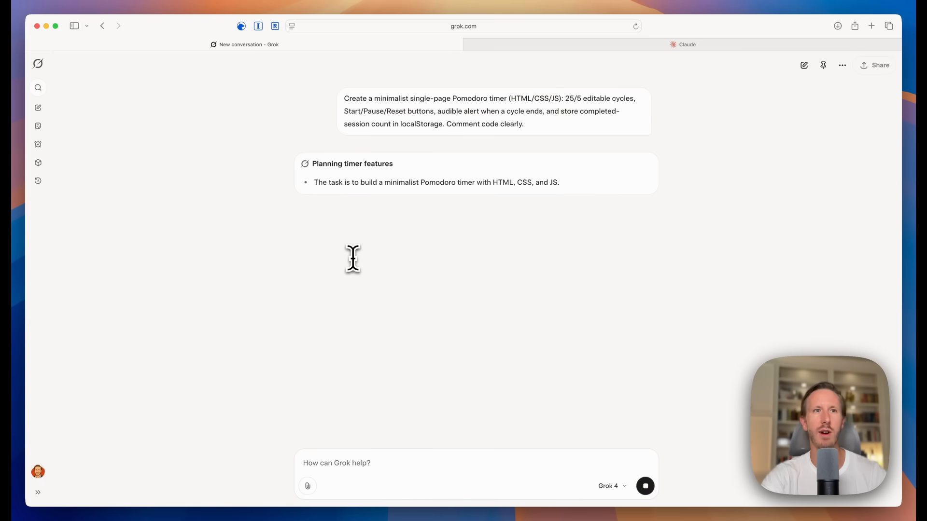
{"action": "left_click", "coordinate": [683, 44]}
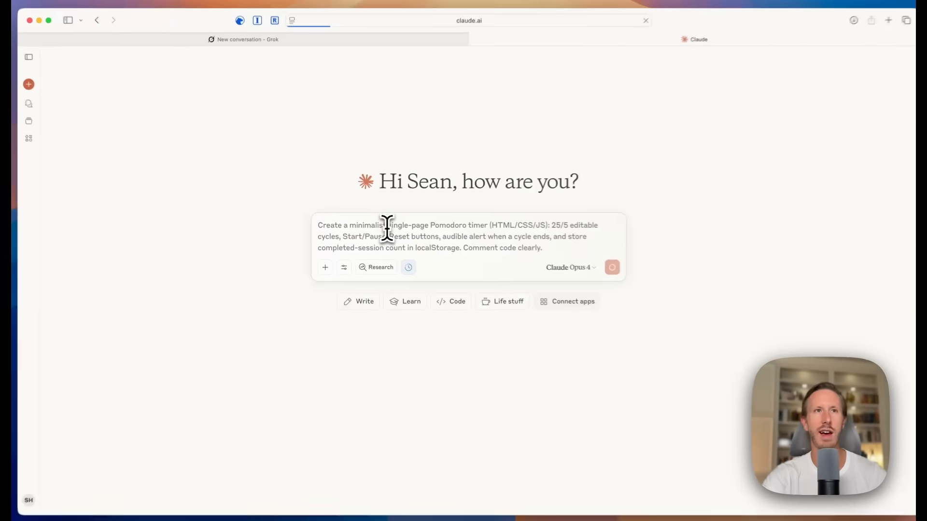
{"action": "left_click", "coordinate": [612, 268]}
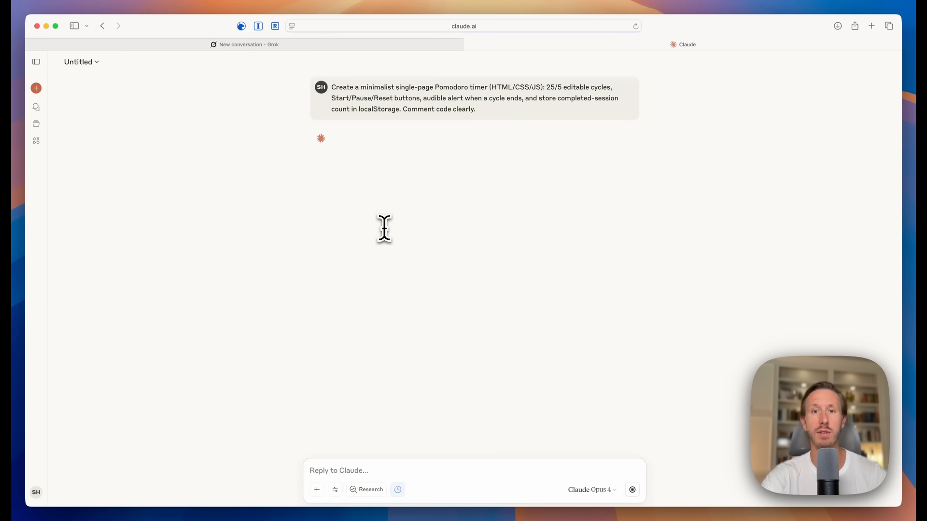
{"action": "left_click", "coordinate": [243, 44]}
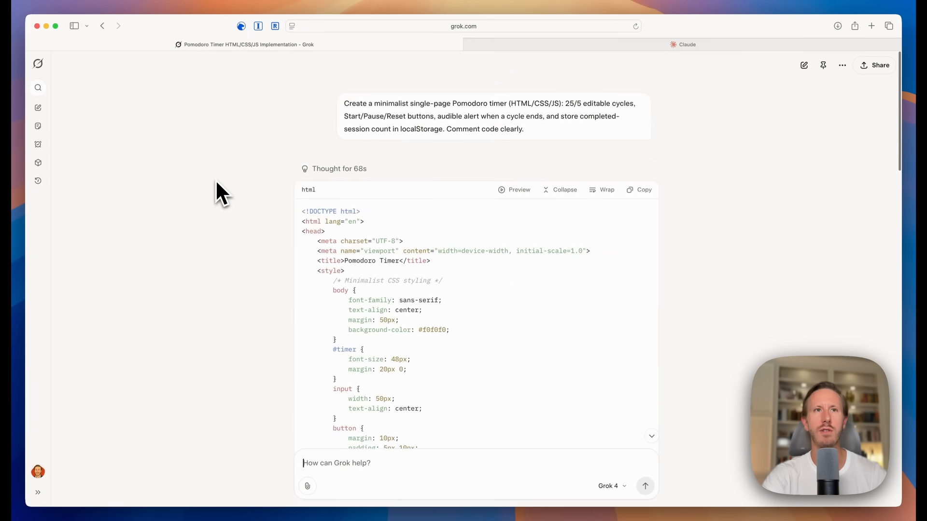
- Preview Grok's Pomodoro Timer showing 25:00, work/break minutes and zero sessions
{"action": "left_click", "coordinate": [513, 190]}
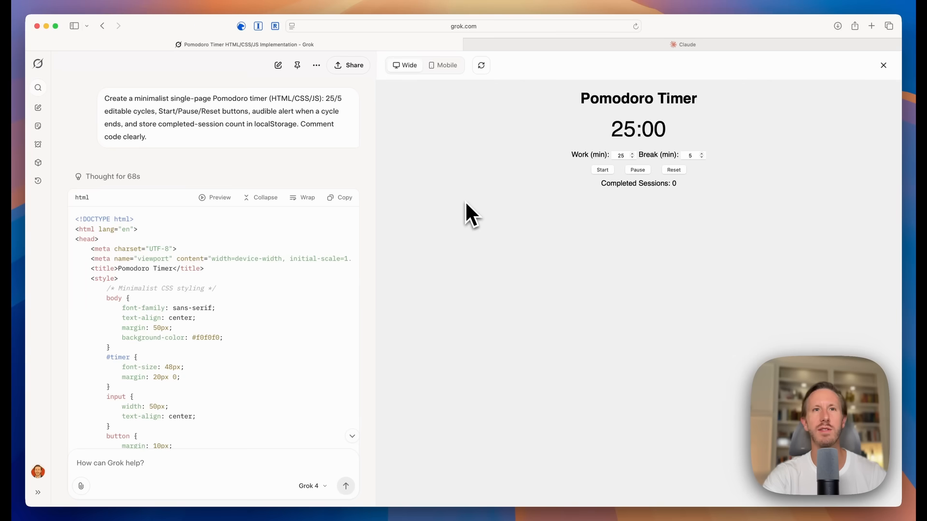
{"action": "mouse_move", "coordinate": [472, 216]}
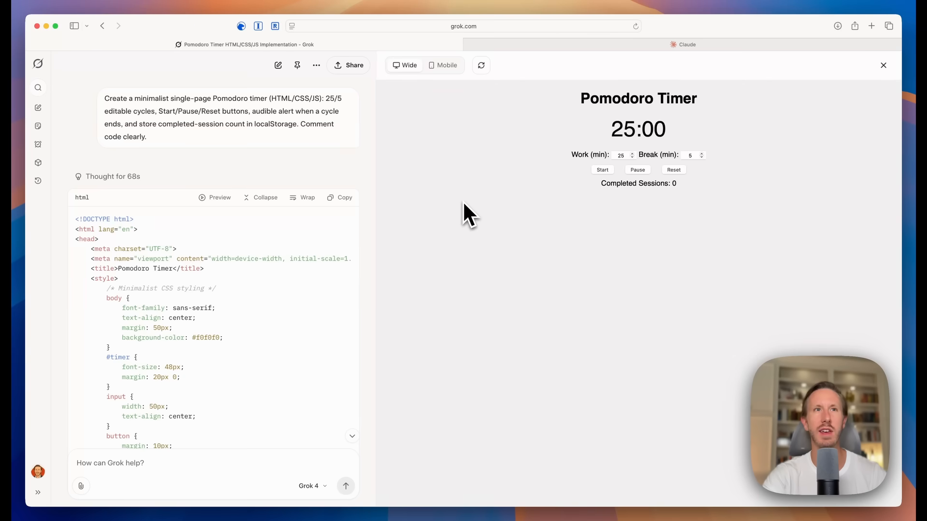
{"action": "mouse_move", "coordinate": [504, 167]}
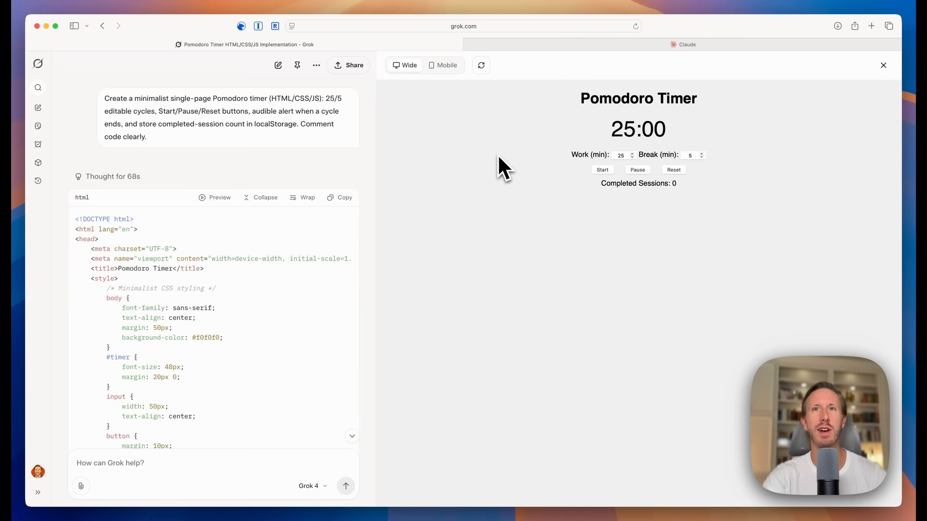
{"action": "mouse_move", "coordinate": [509, 162]}
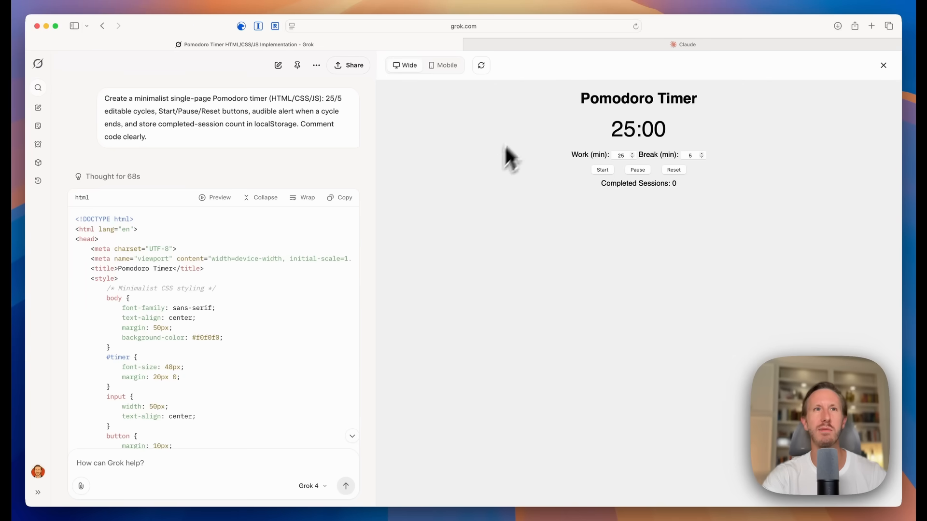
- Start Claude's Pomodoro countdown from 25:00 and compare it with Grok's timer preview
{"action": "left_click", "coordinate": [685, 44]}
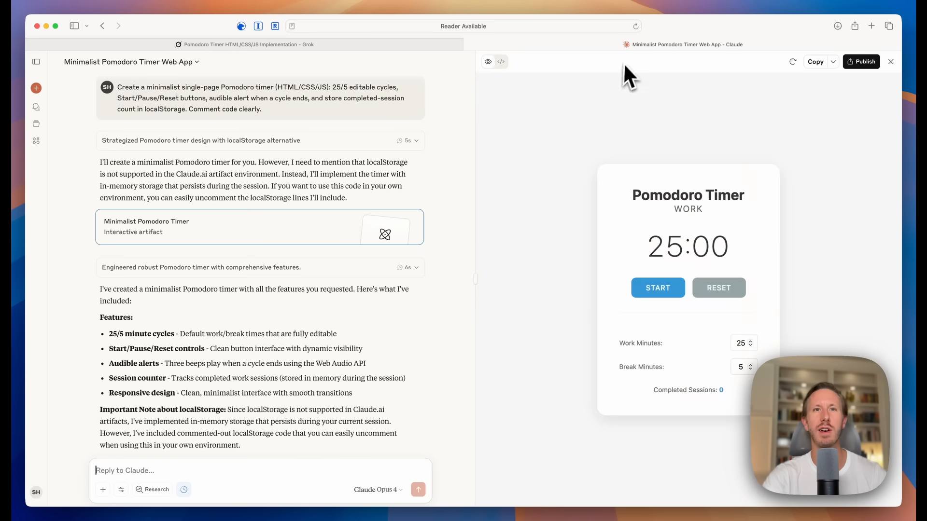
{"action": "left_click", "coordinate": [658, 288]}
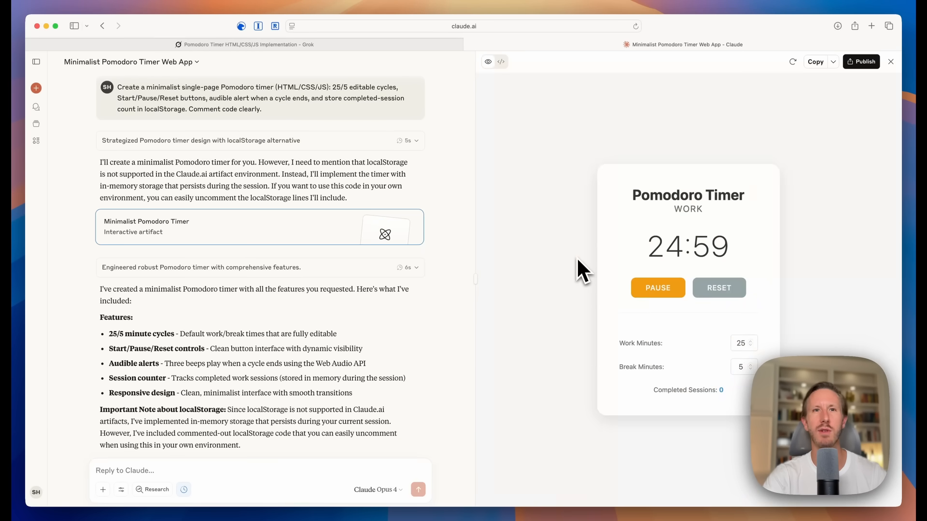
{"action": "left_click", "coordinate": [245, 43]}
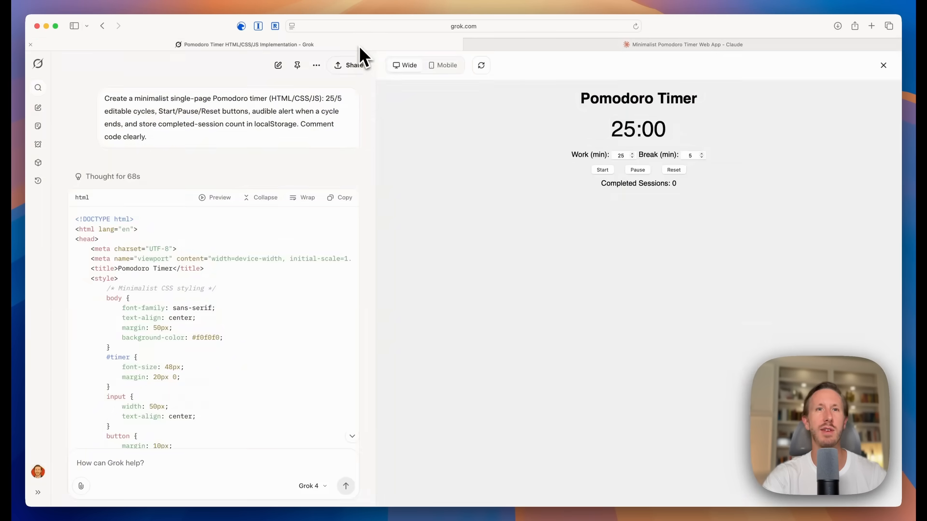
{"action": "mouse_move", "coordinate": [518, 162]}
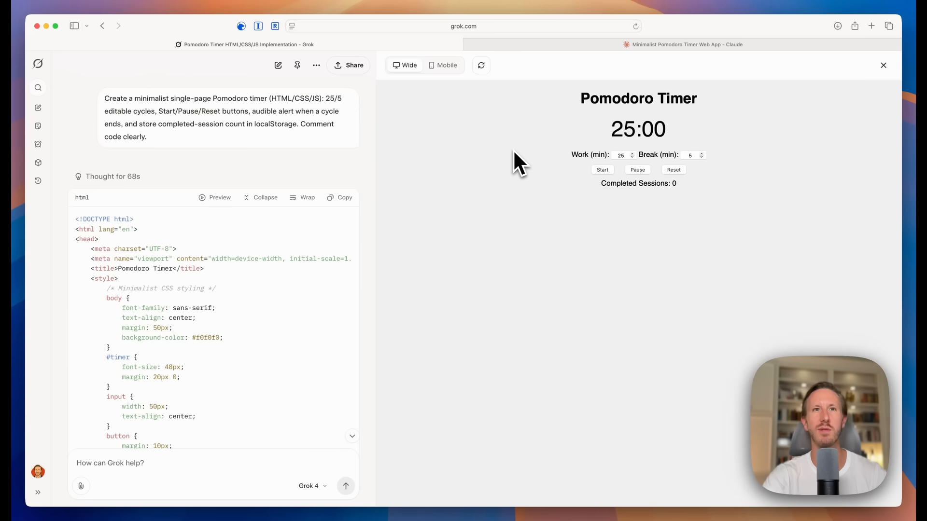
{"action": "left_click", "coordinate": [685, 45]}
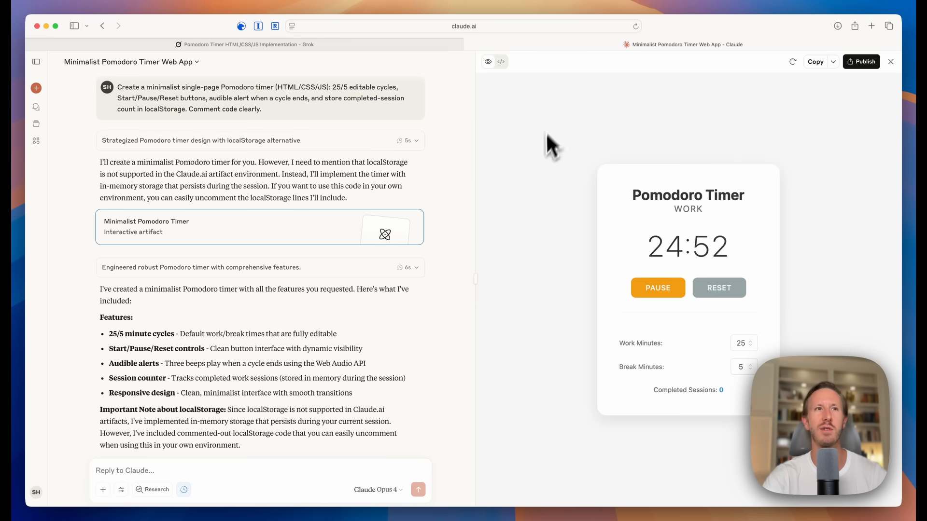
{"action": "left_click", "coordinate": [247, 44]}
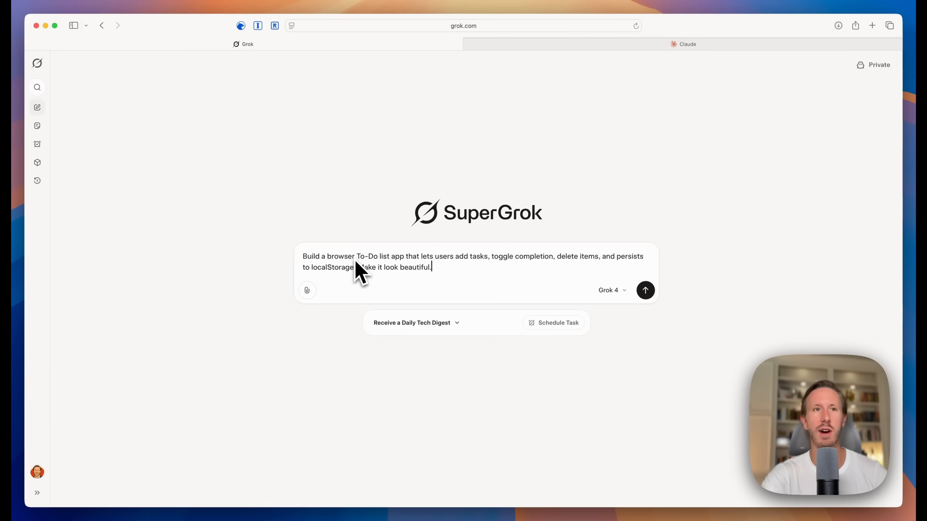
- Send the localStorage to-do list app prompt to Grok 4 and begin writing it in a new Claude chat
{"action": "left_click", "coordinate": [645, 291]}
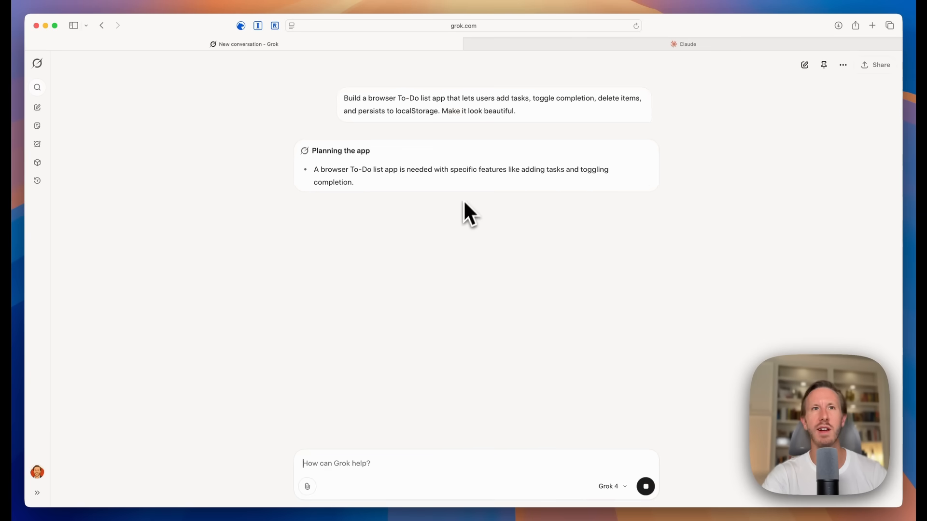
{"action": "left_click", "coordinate": [683, 43]}
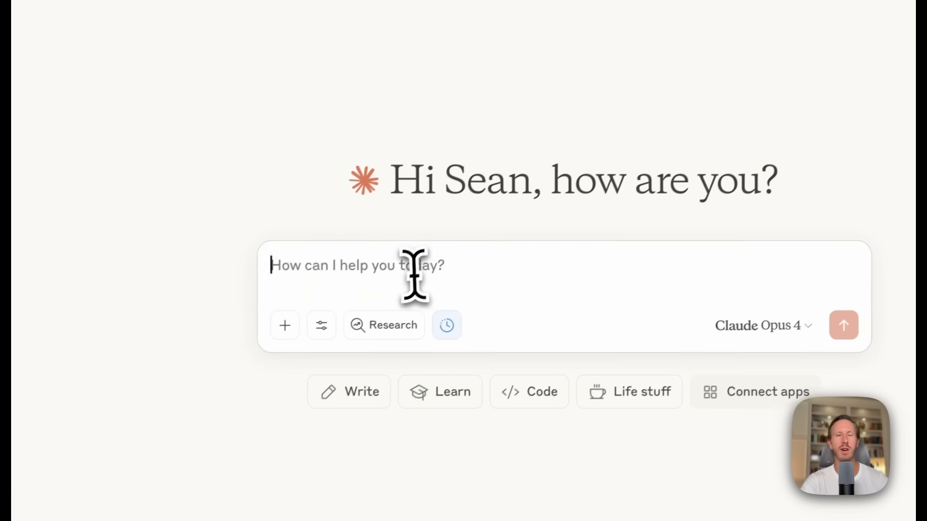
{"action": "type", "text": "Build a browser To-Do list app that lets users add tasks, toggle completion, delete items, and persists to localStorage. Make it look beautiful."}
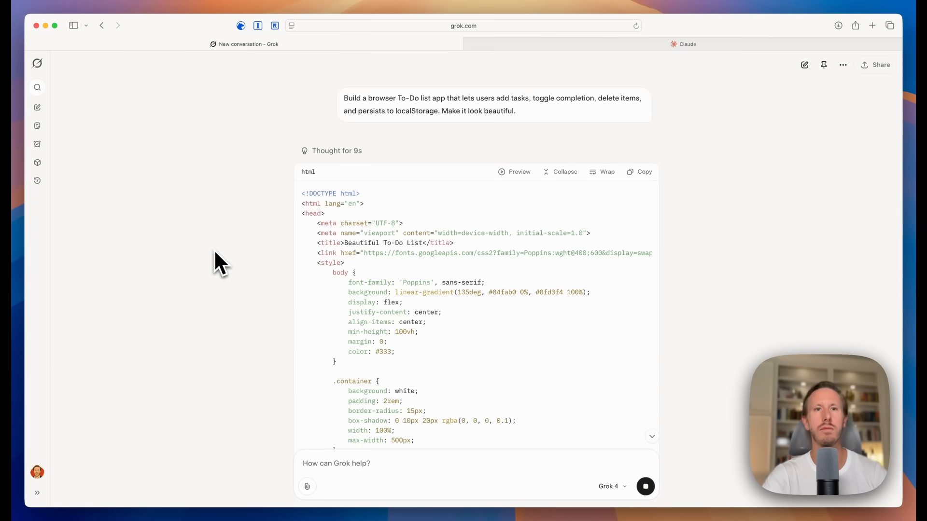
- Preview Grok's To-Do List app and enter a Buy groceries task
{"action": "scroll", "scroll_direction": "down", "scroll_amount": 3}
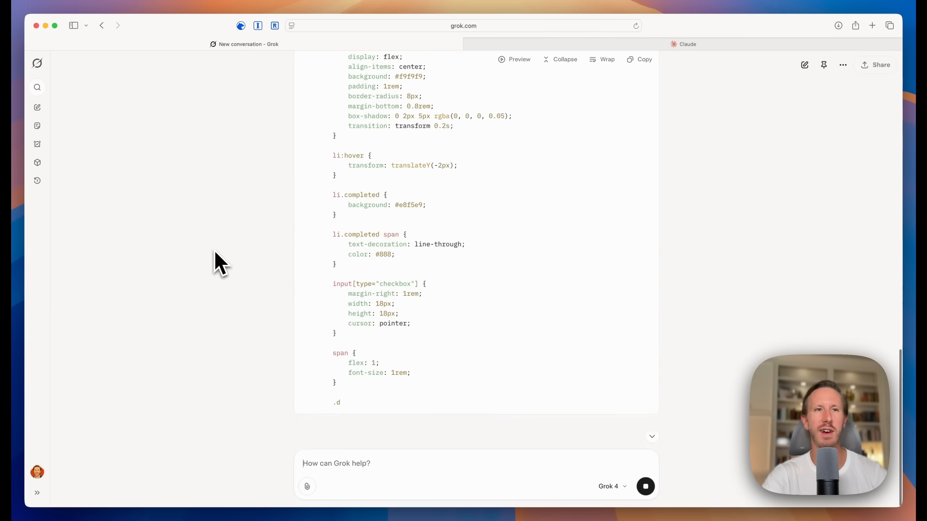
{"action": "left_click", "coordinate": [514, 59]}
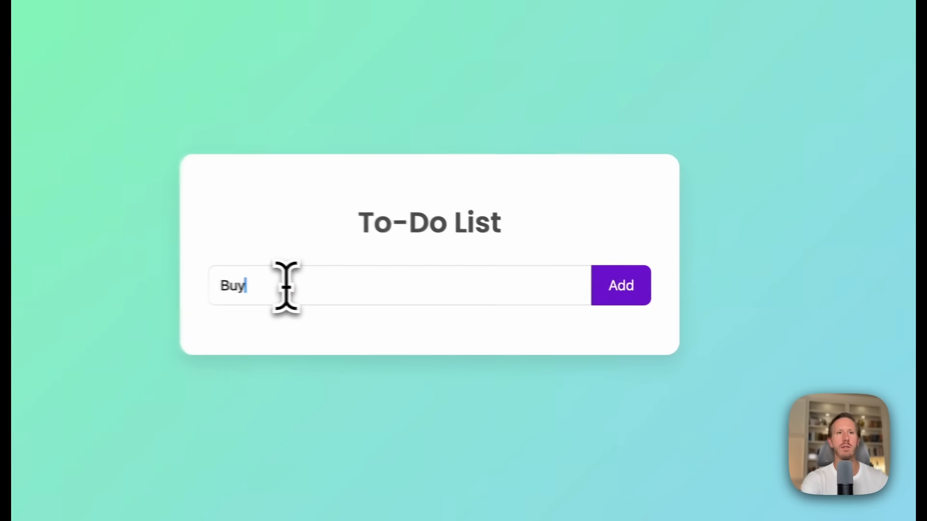
{"action": "type", "text": "groceries"}
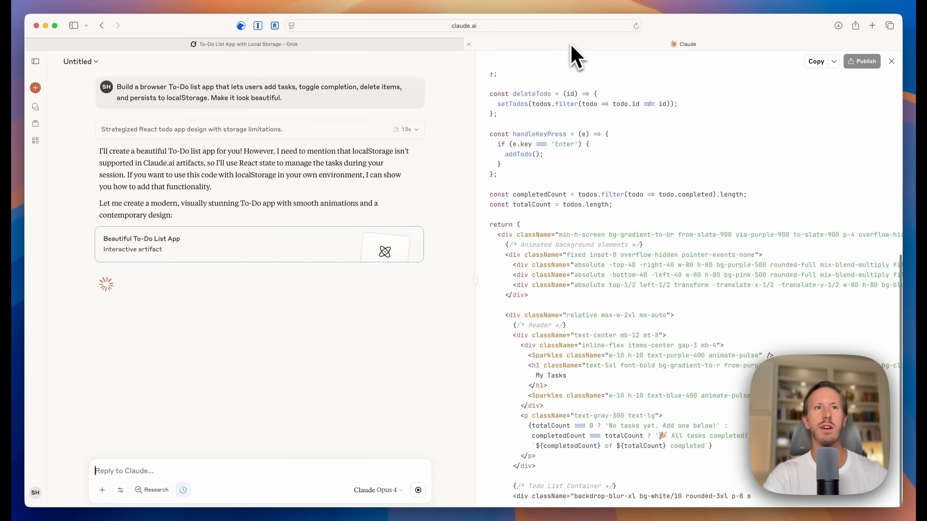
- Follow Claude's artifact code to completion and view the dark My Tasks preview with three sample tasks
{"action": "scroll", "scroll_direction": "down", "scroll_amount": 3}
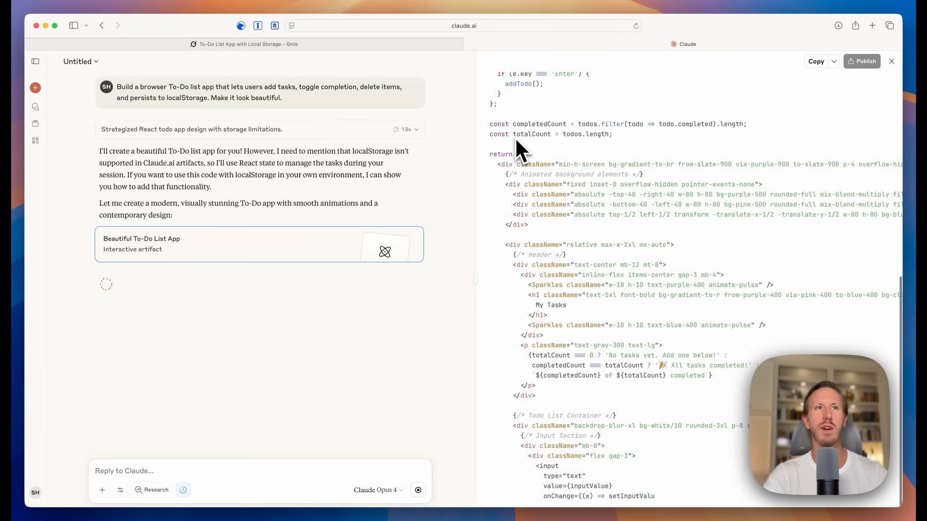
{"action": "scroll", "scroll_direction": "down", "scroll_amount": 3}
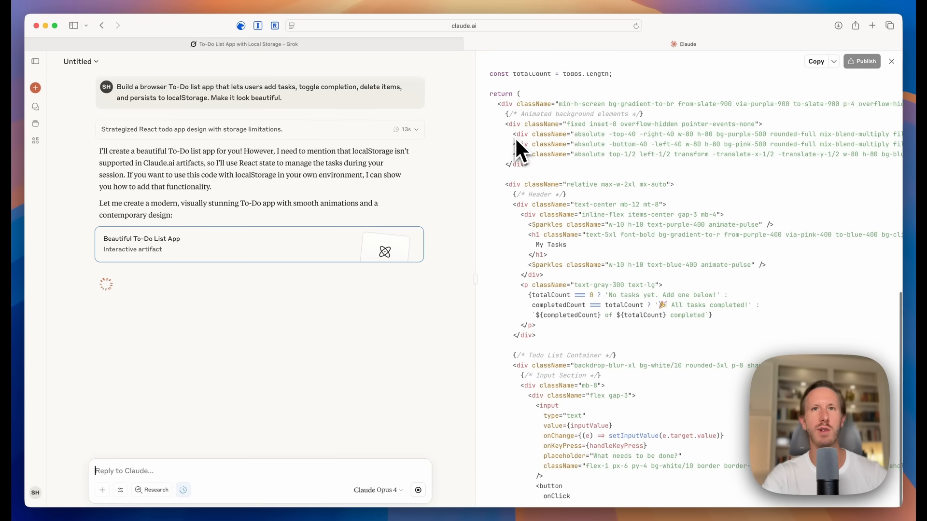
{"action": "scroll", "scroll_direction": "down", "scroll_amount": 3}
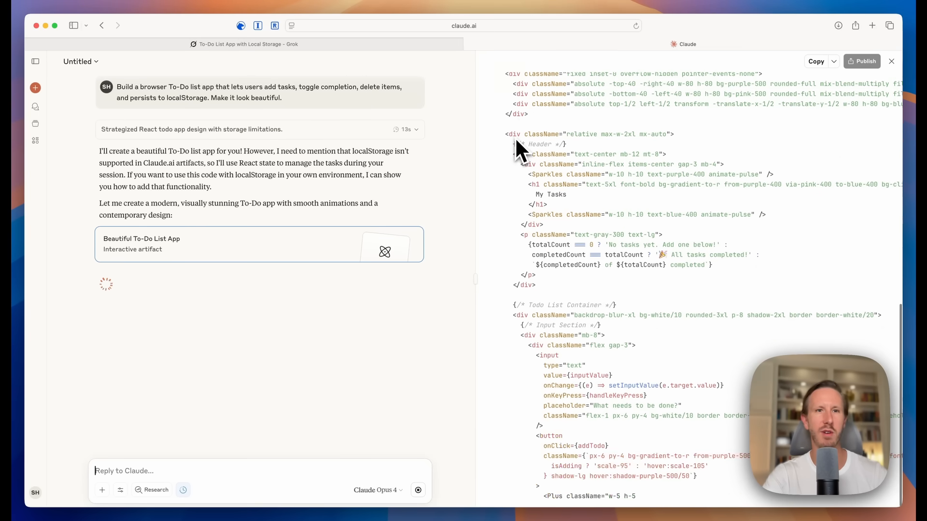
{"action": "left_click", "coordinate": [487, 61]}
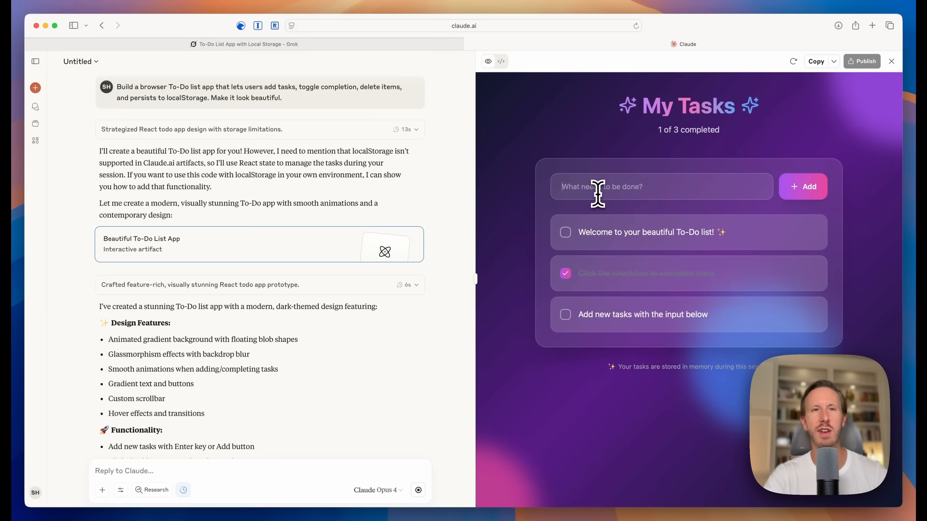
{"action": "left_click", "coordinate": [244, 44]}
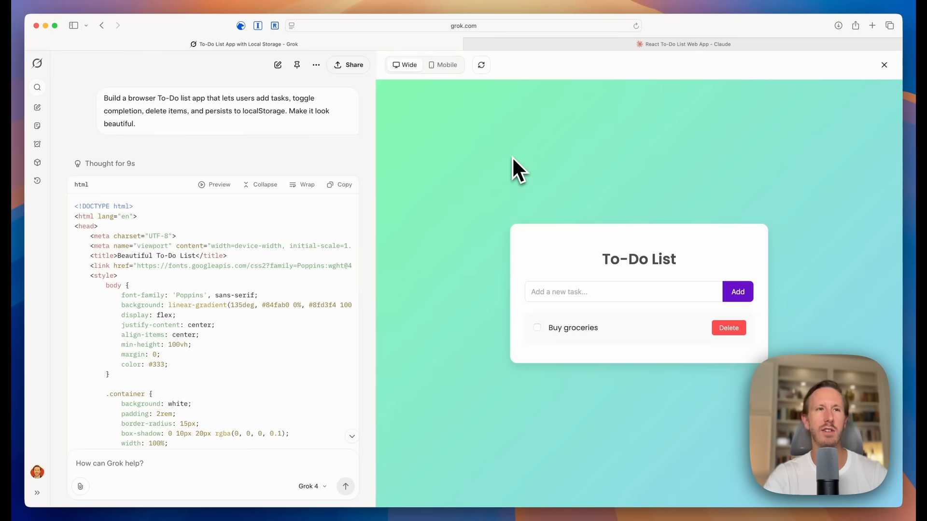
{"action": "left_click", "coordinate": [684, 44]}
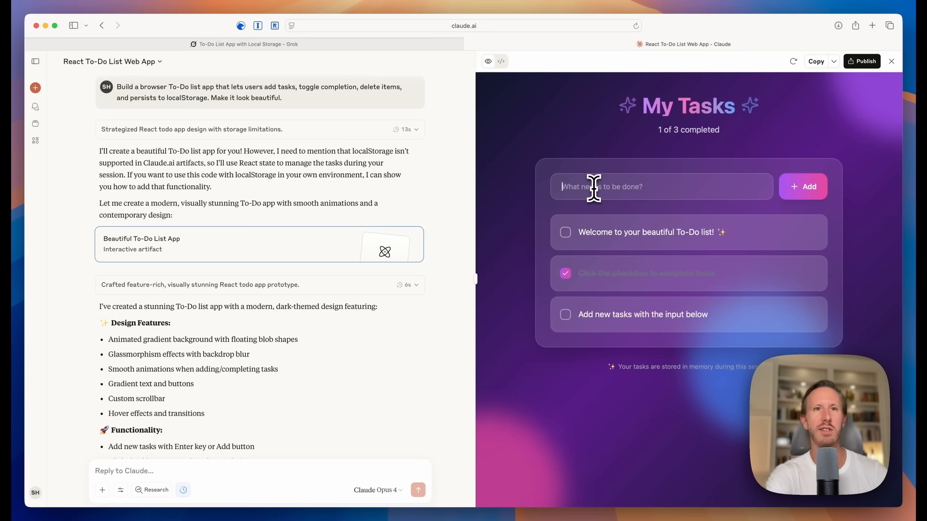
{"action": "left_click", "coordinate": [244, 43]}
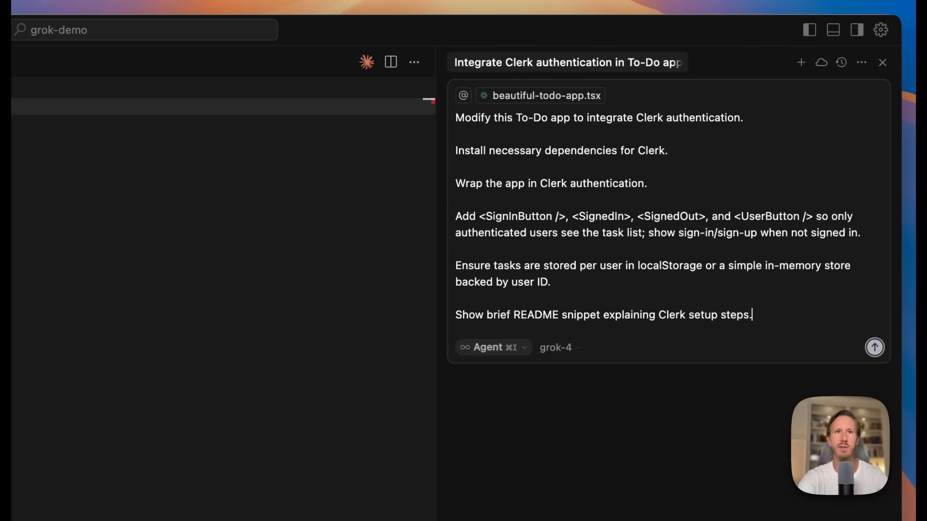
- Have Cursor's grok-4 agent add Clerk sign-in, per-user task storage and a README to the to-do app
{"action": "left_click", "coordinate": [875, 346]}
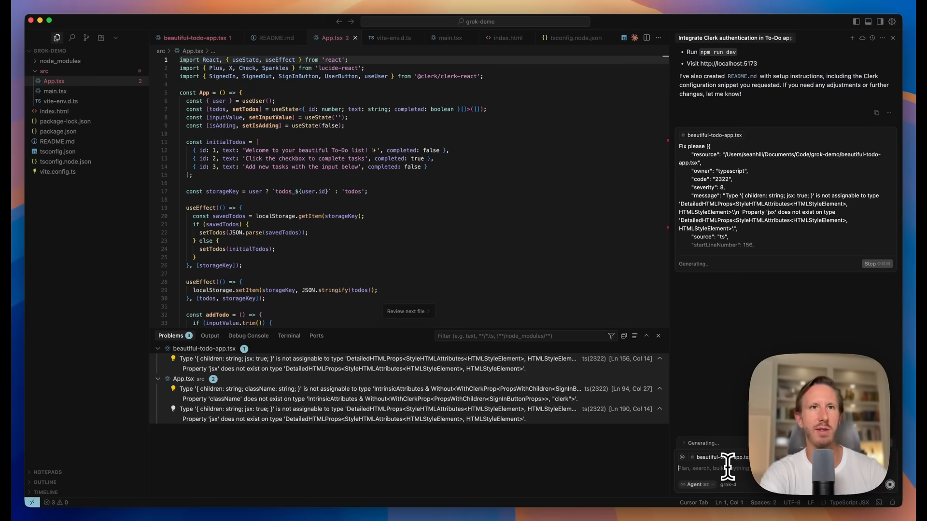
- Read the README's Clerk setup steps: prerequisites, installation, publishable key and dev server
{"action": "left_click", "coordinate": [276, 37]}
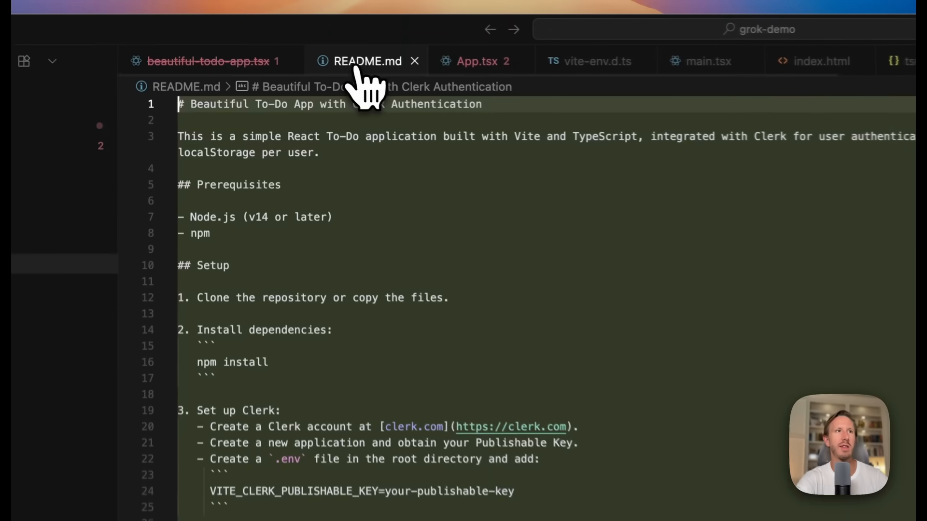
{"action": "scroll", "scroll_direction": "down", "scroll_amount": 3}
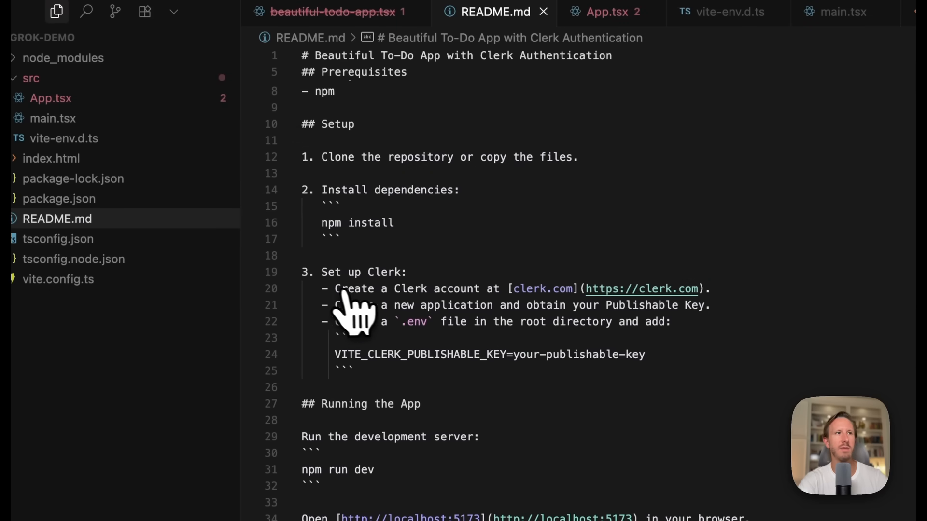
{"action": "mouse_move", "coordinate": [455, 332]}
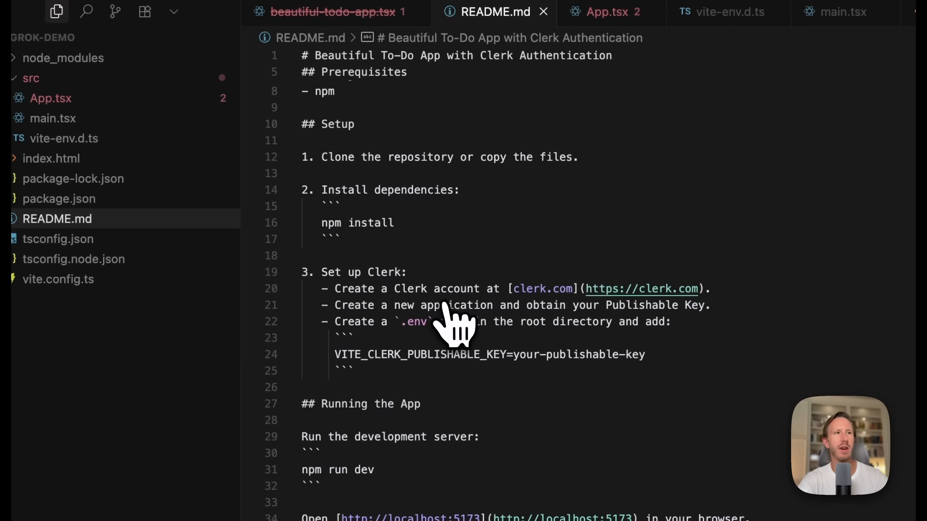
{"action": "mouse_move", "coordinate": [571, 346]}
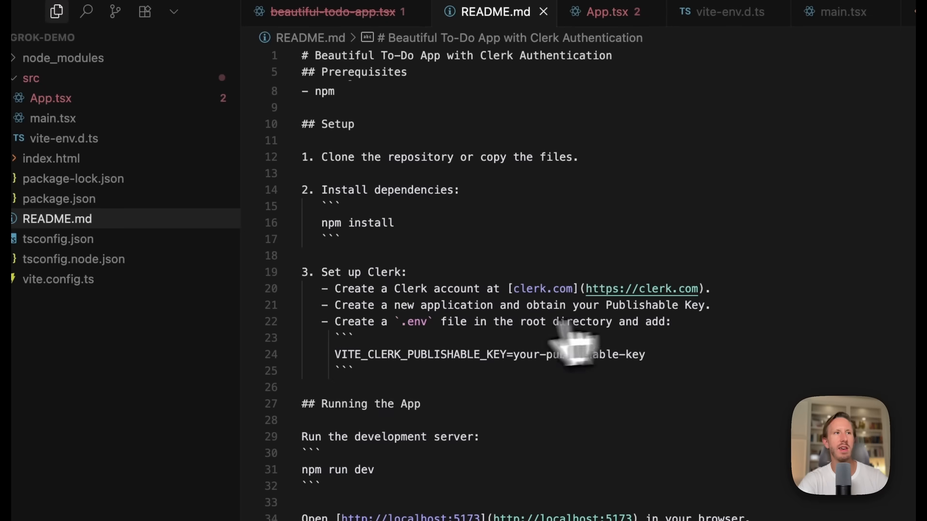
{"action": "mouse_move", "coordinate": [426, 343]}
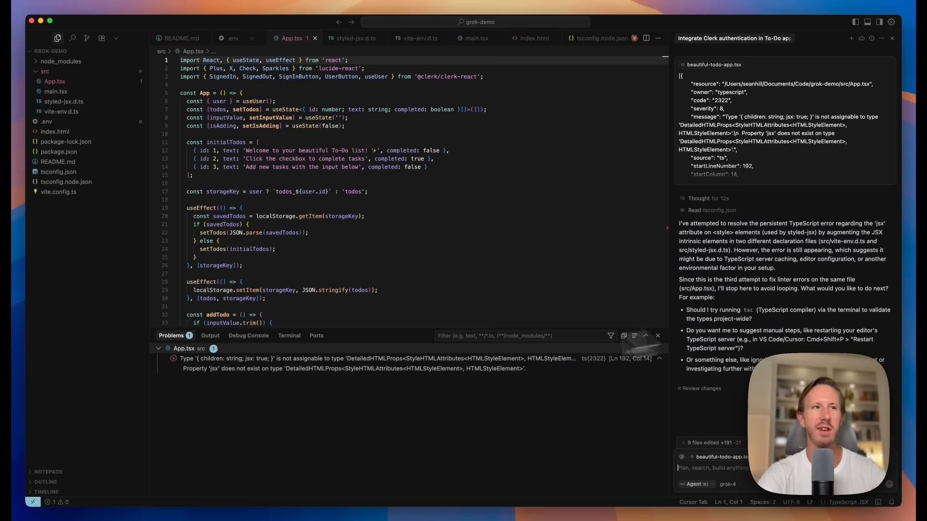
- Run npm run dev in Cursor's terminal to serve the to-do app on localhost
{"action": "left_click", "coordinate": [289, 335]}
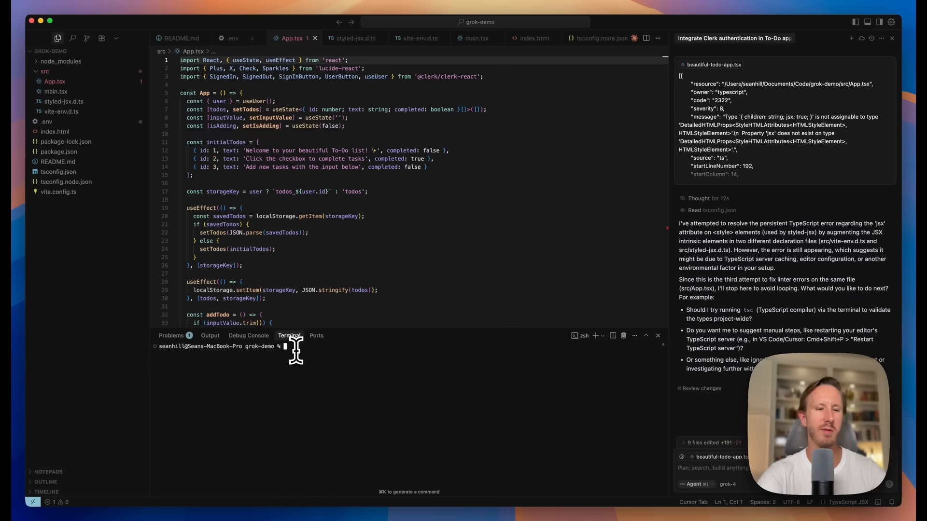
{"action": "type", "text": "npm run dev"}
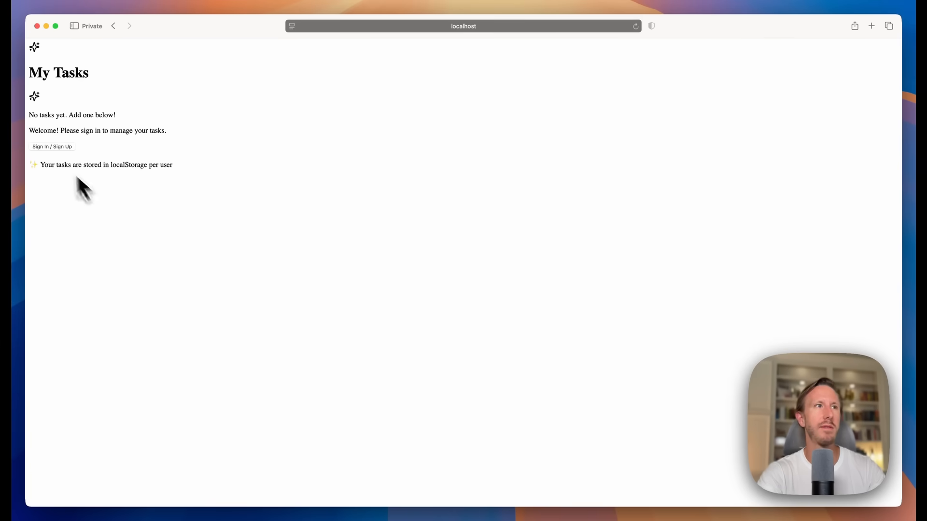
- Sign up for a Clerk account on localhost, verify the code and reach the signed-in My Tasks page
{"action": "left_click", "coordinate": [51, 147]}
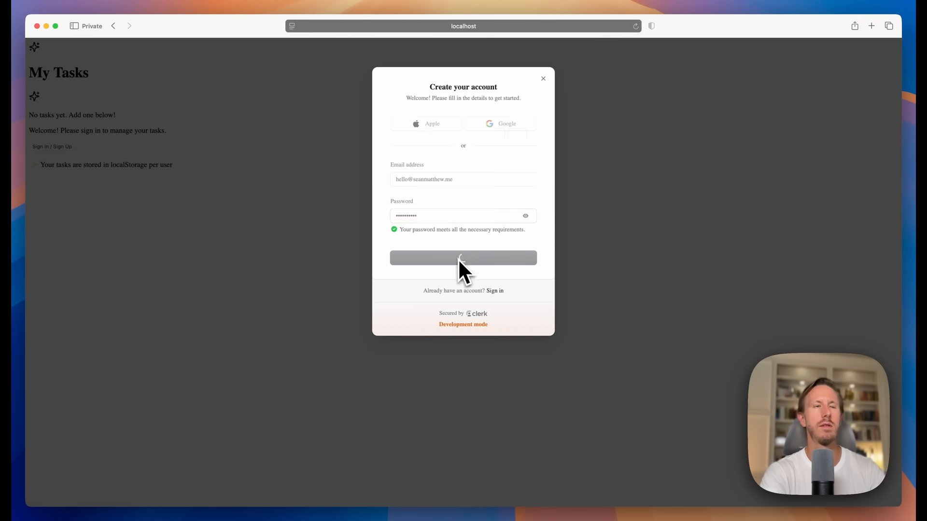
{"action": "left_click", "coordinate": [463, 258]}
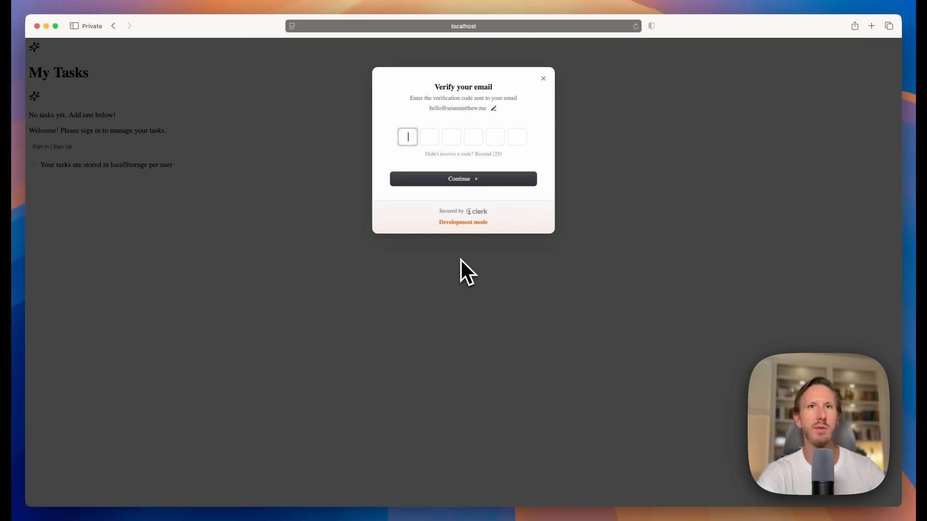
{"action": "mouse_move", "coordinate": [350, 437]}
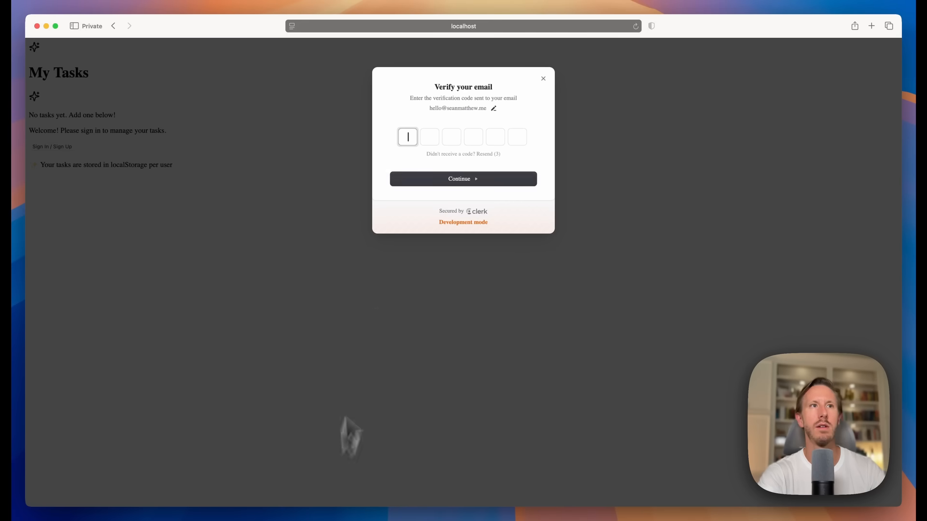
{"action": "left_click", "coordinate": [541, 78]}
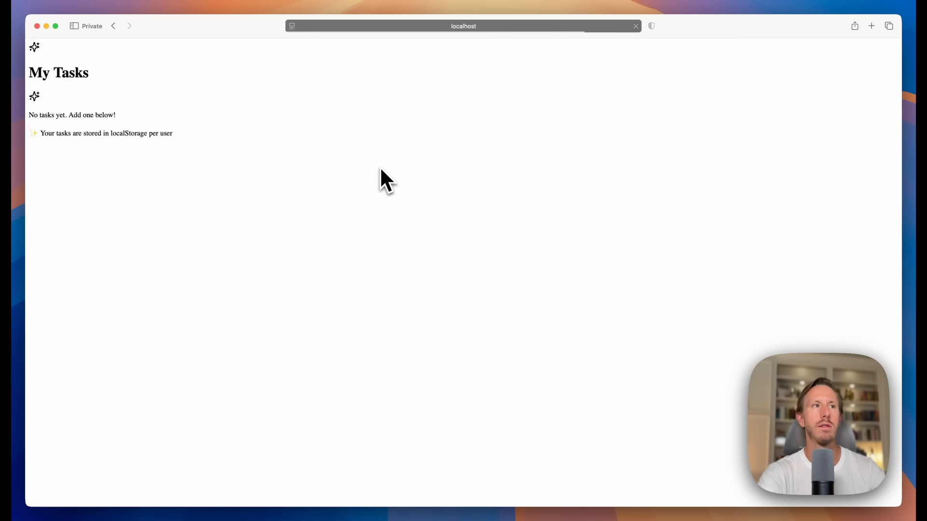